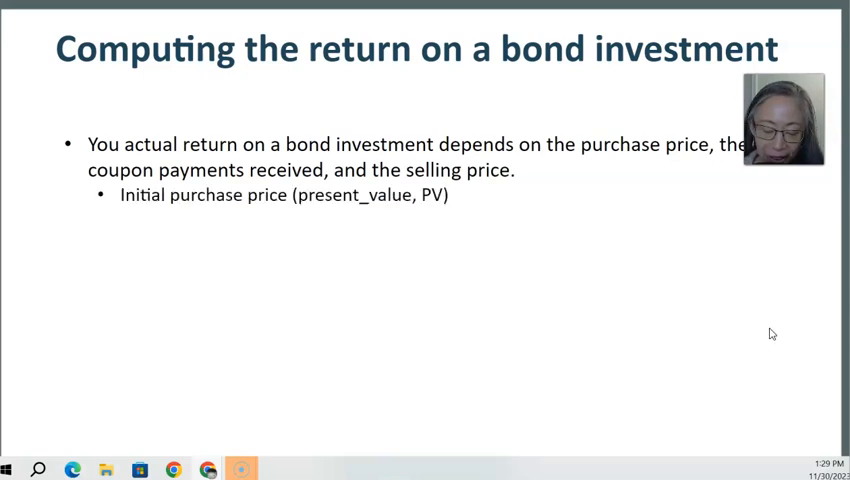
Step: Reveal the initial purchase price and per-period coupon payment bullets in the slide show
key(right)
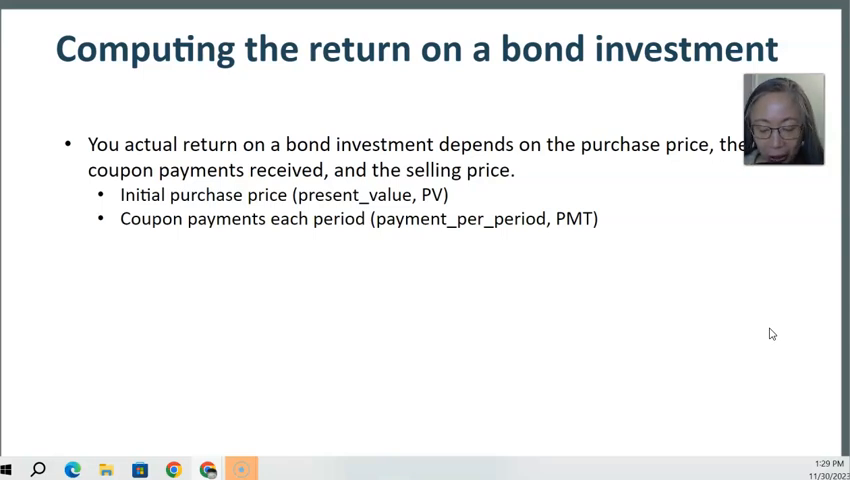
key(Right)
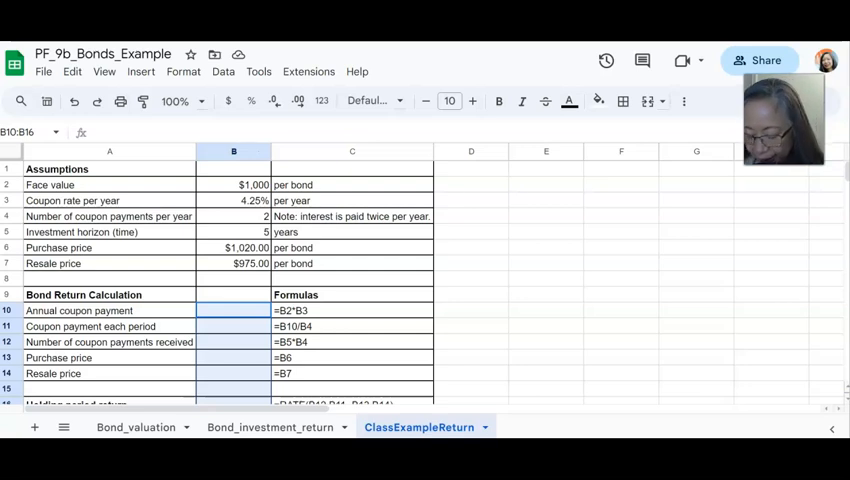
Step: Enter the annual coupon payment as face value times coupon rate, giving $42.50, and check it
text(=B2)
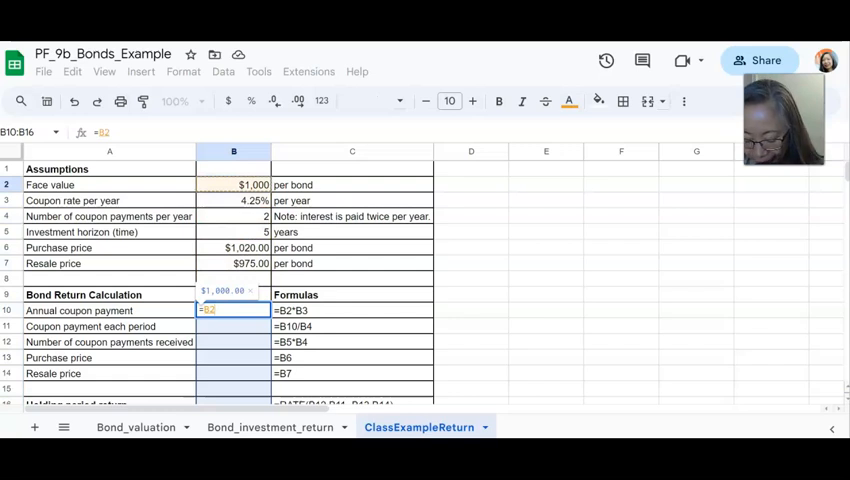
text(*)
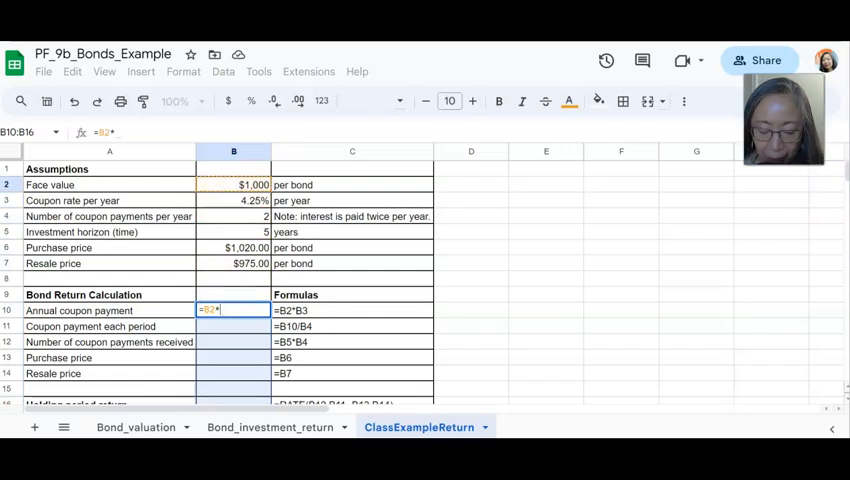
text(B9)
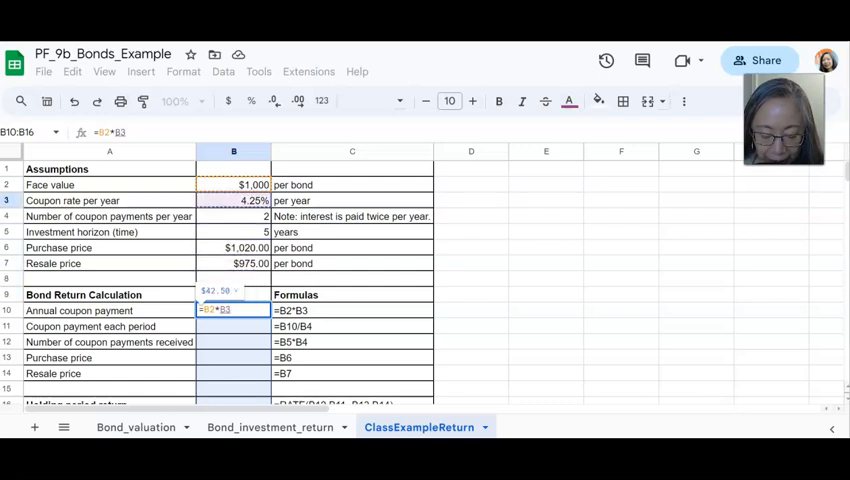
key(Enter)
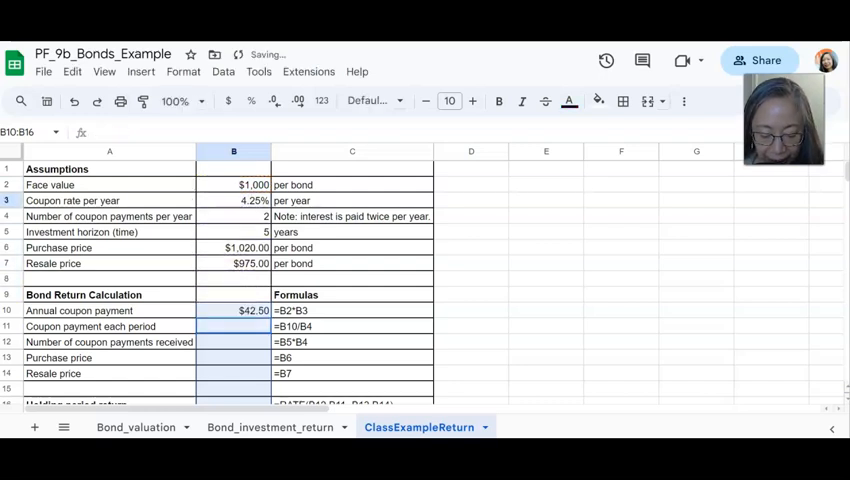
click(232, 310)
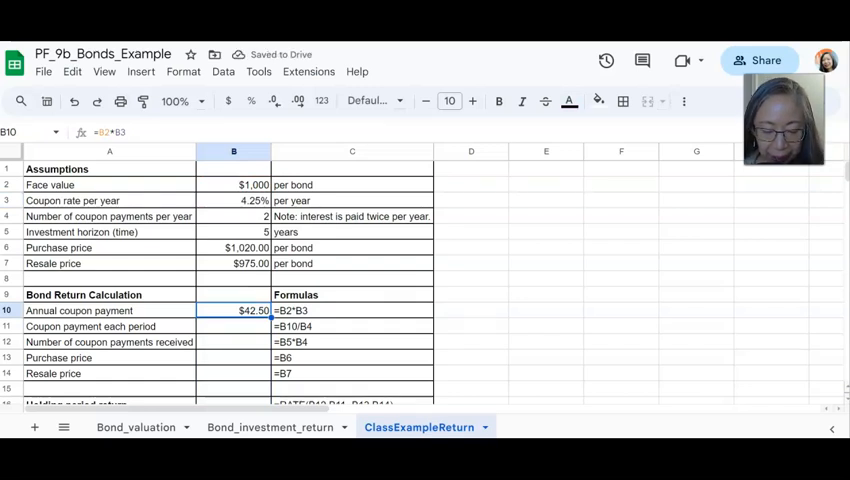
text(e)
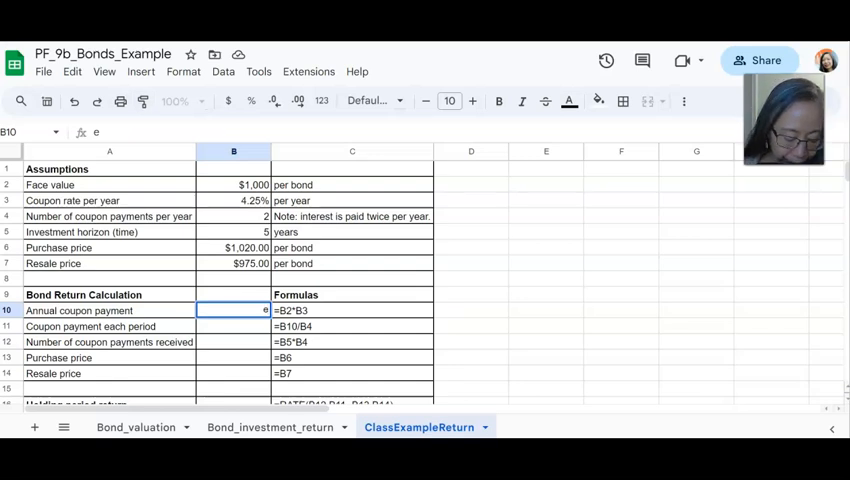
text(b)
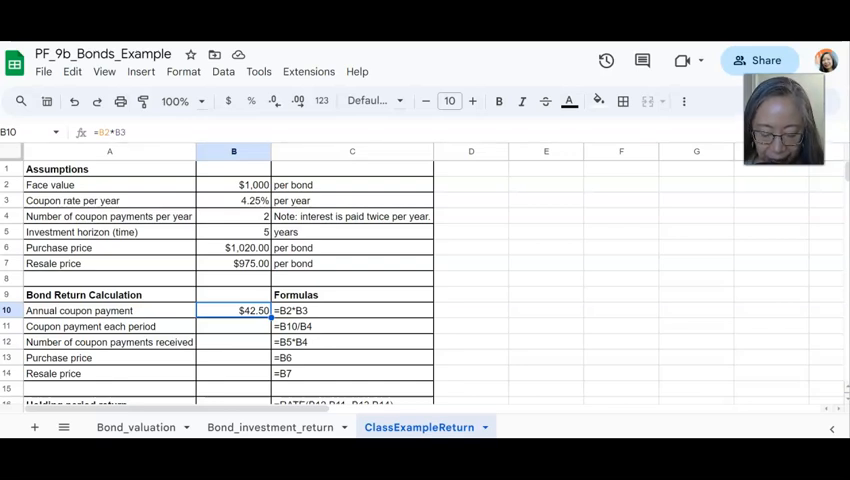
click(232, 326)
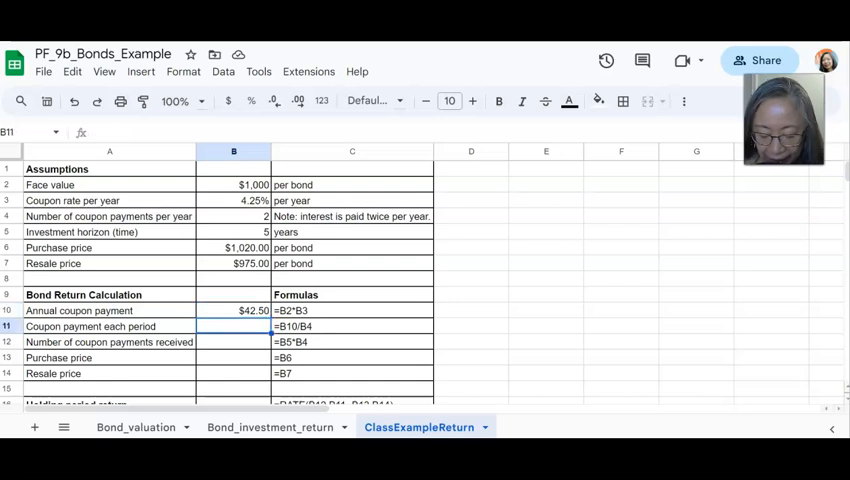
Step: Enter the per-period coupon payment as annual payment over payments per year, giving $21.25
text(=B3*B4)
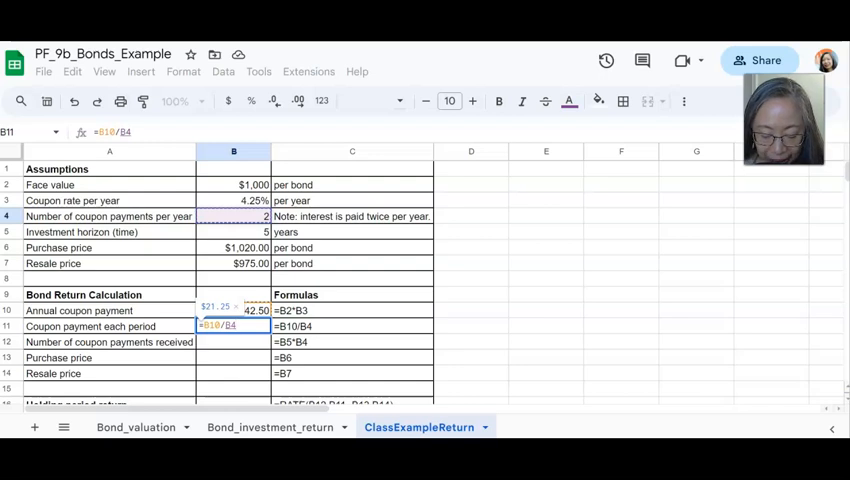
key(Enter)
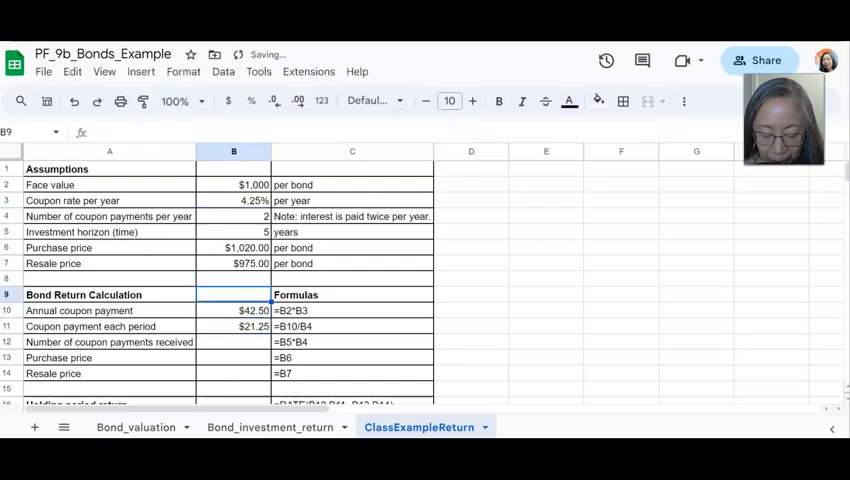
click(232, 312)
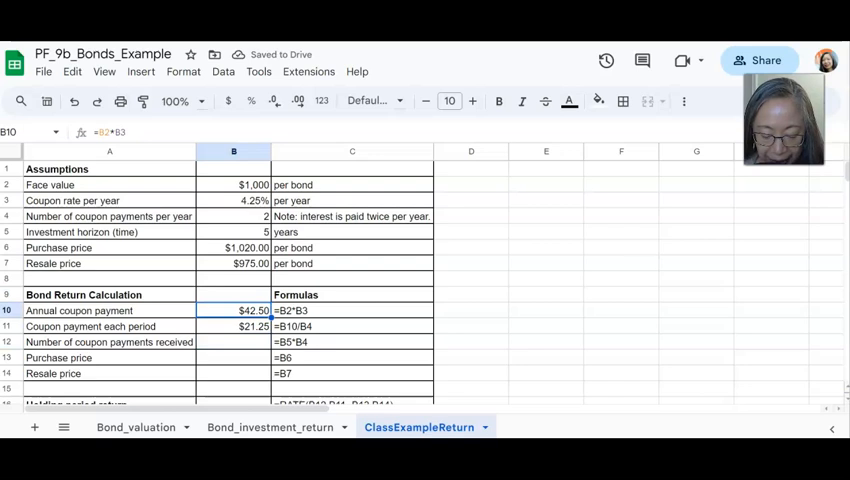
click(232, 326)
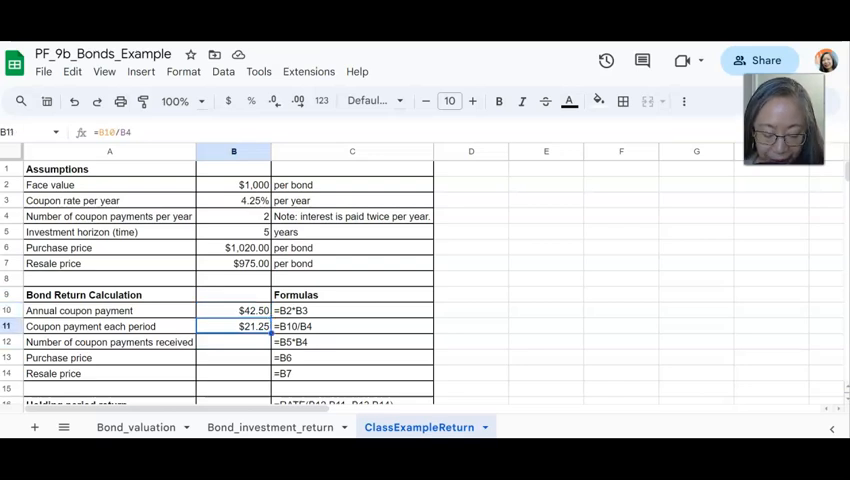
click(232, 342)
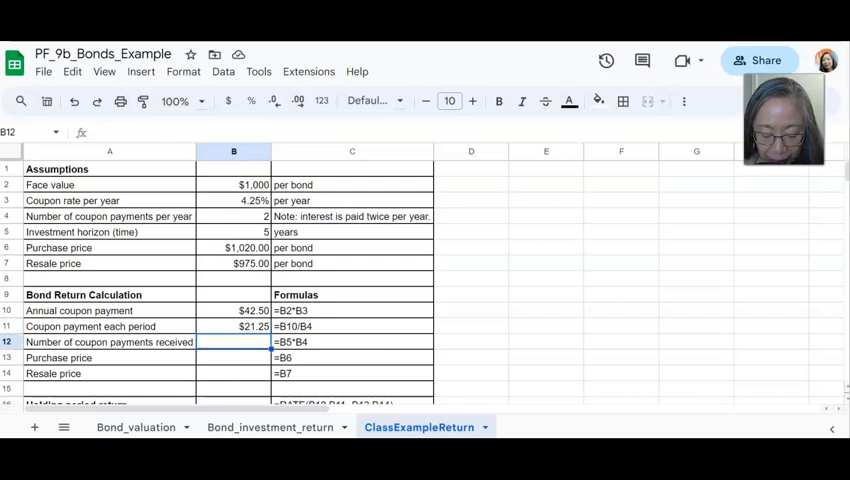
Step: Compute 10 coupon payments received, link the $1,020 purchase price and the $975 resale price
text(=)
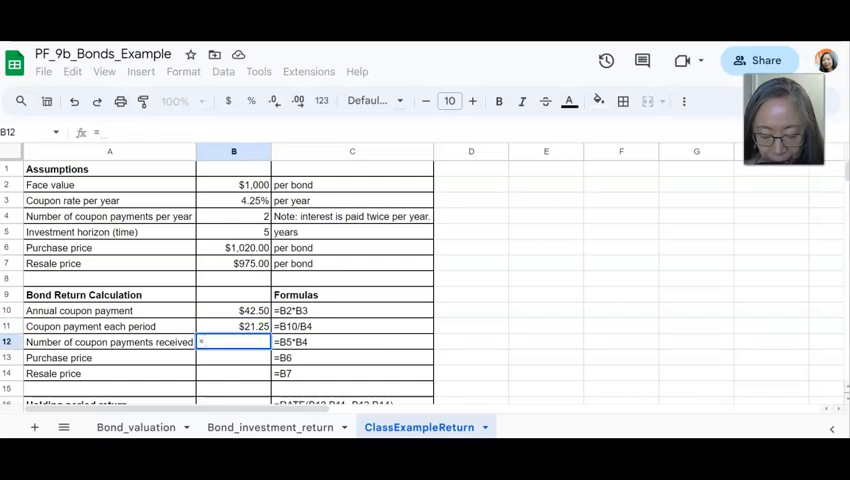
text(=B11)
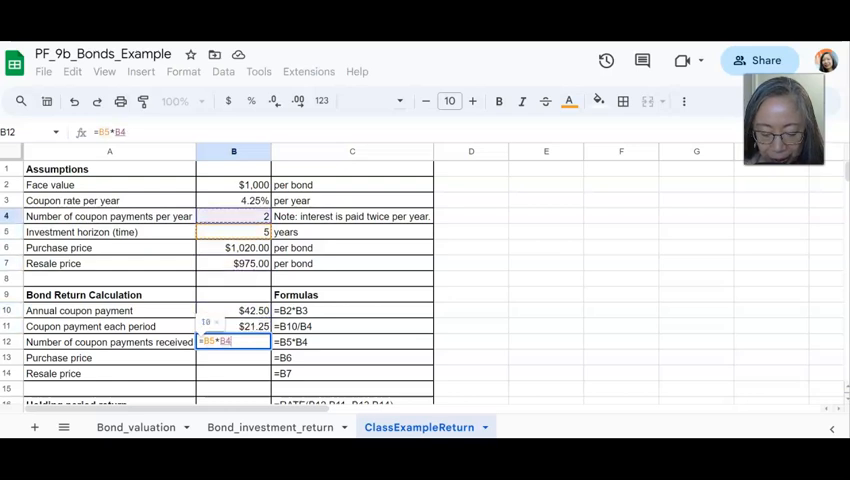
key(enter)
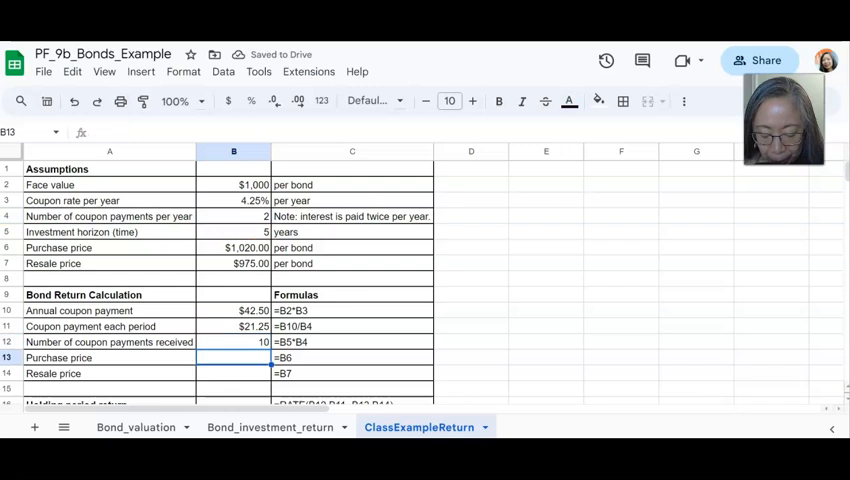
text(=)
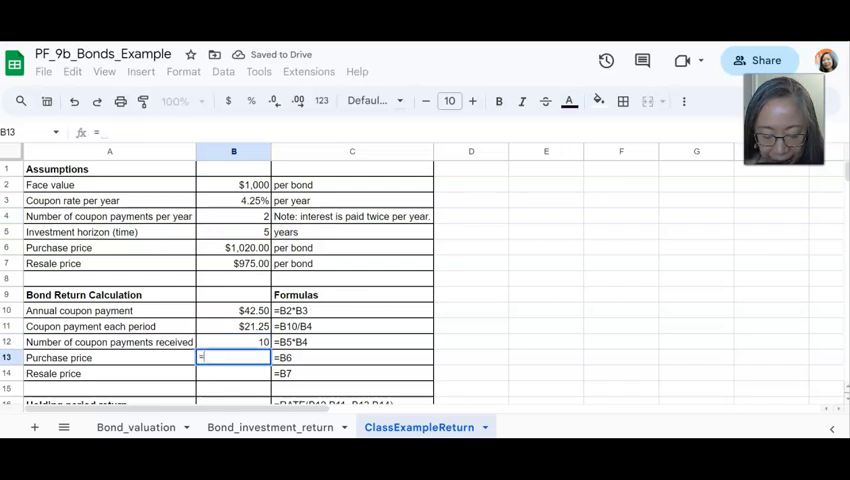
text(=B6)
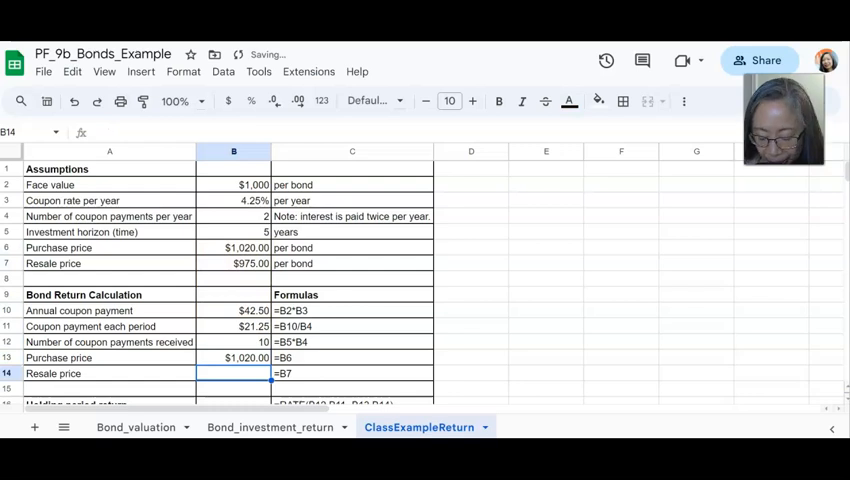
text(=)
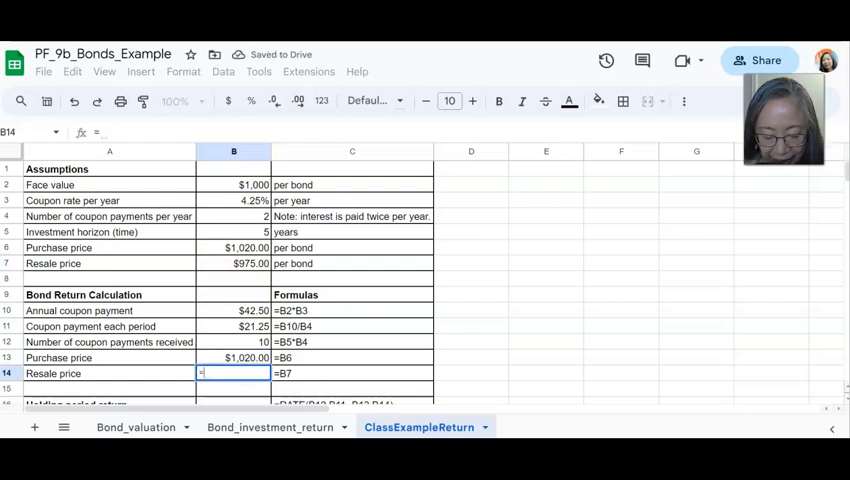
text(B7)
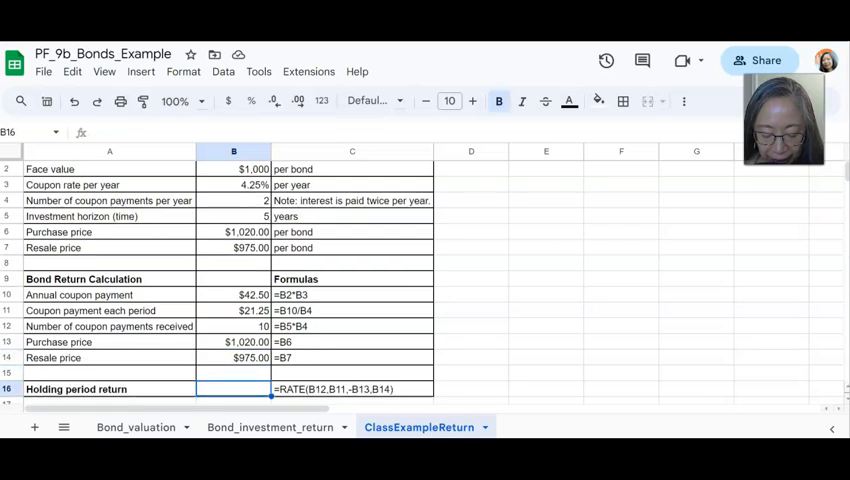
Step: Enter a RATE formula from periods, coupon, negative purchase and resale price, giving 1.67% holding return
scroll(down, 3)
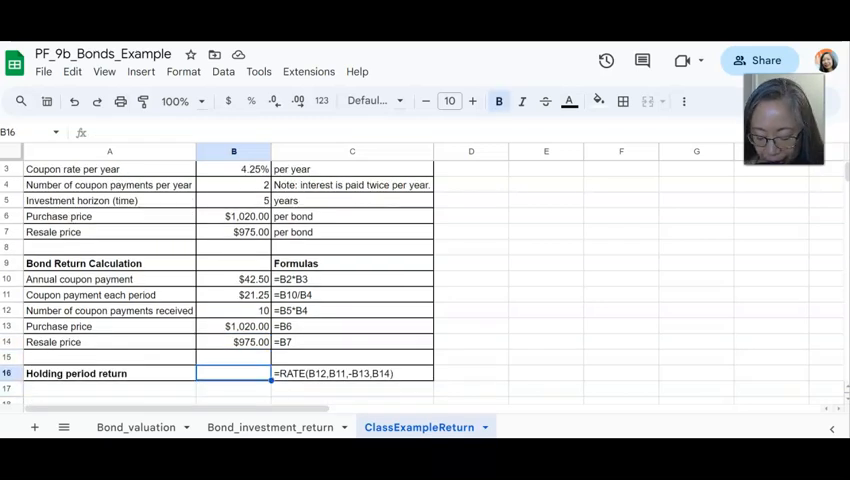
text(=SUM(B10:B14))
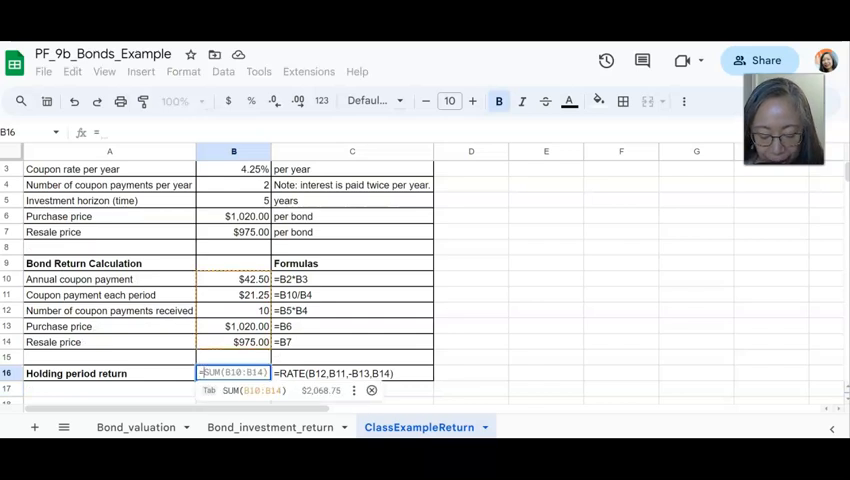
text(=rate)
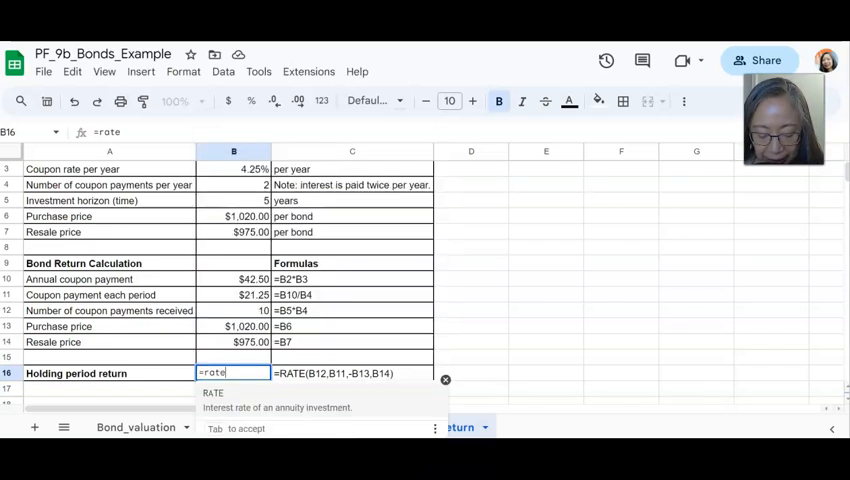
text((B12)
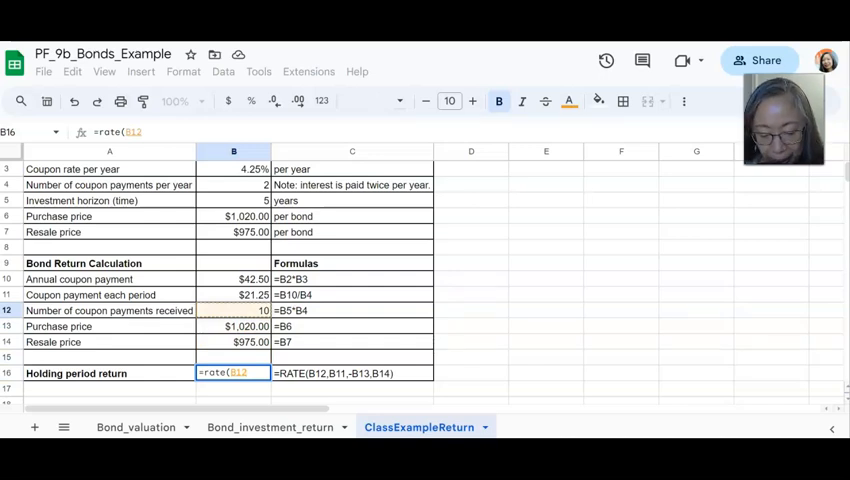
text(,B11,-)
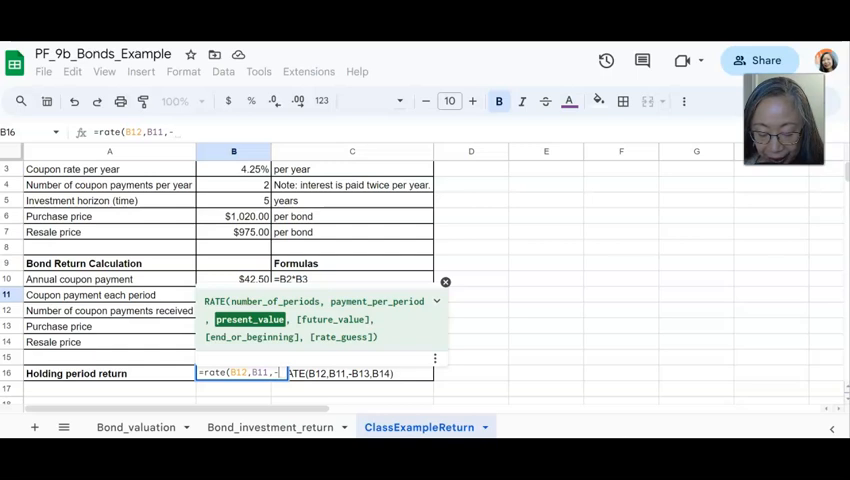
text(B14)
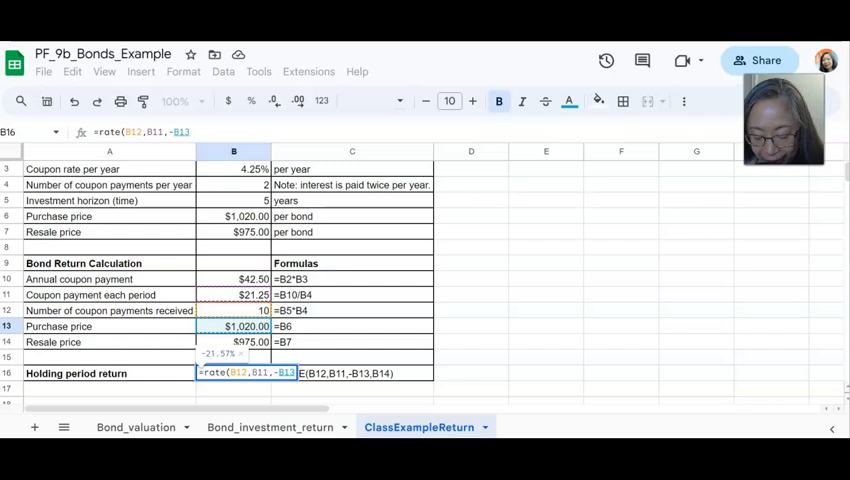
text(,)
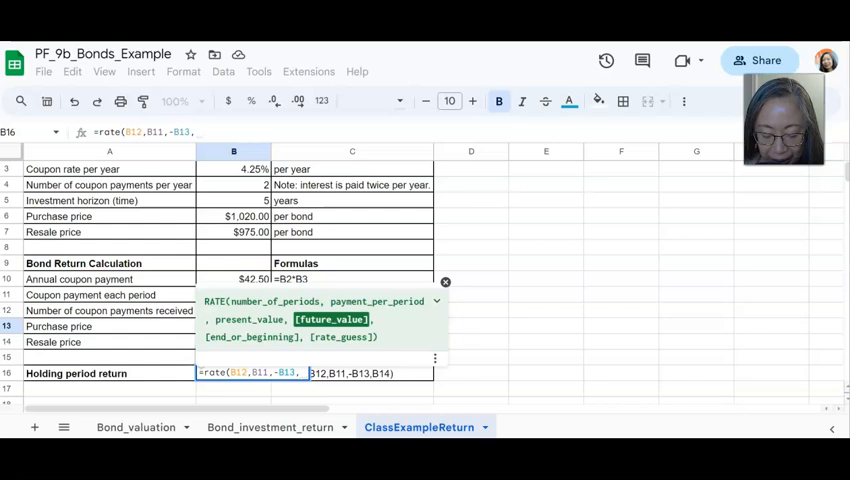
text(B14)
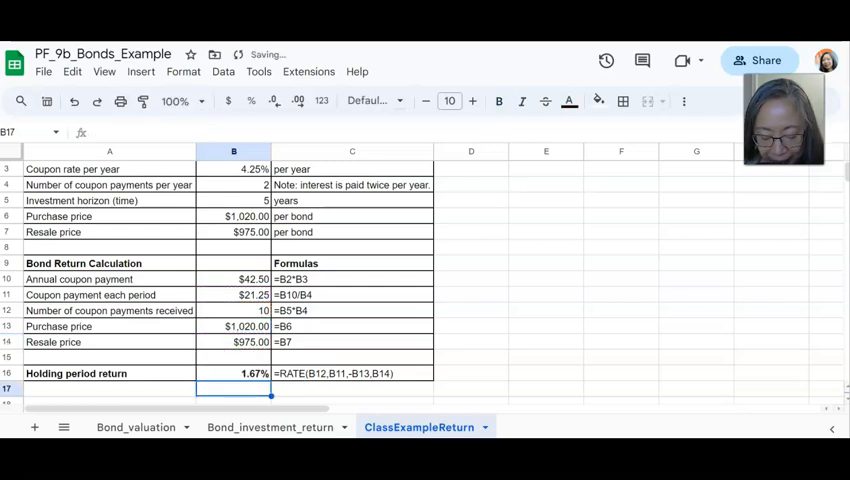
click(234, 372)
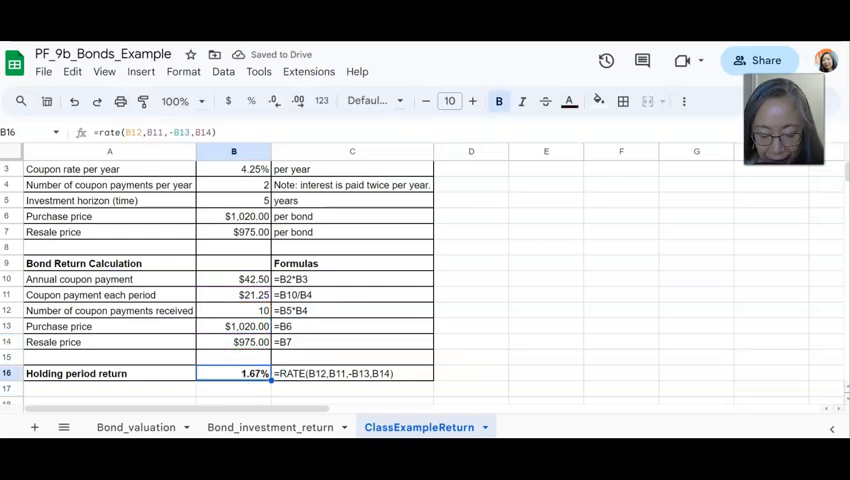
text(e)
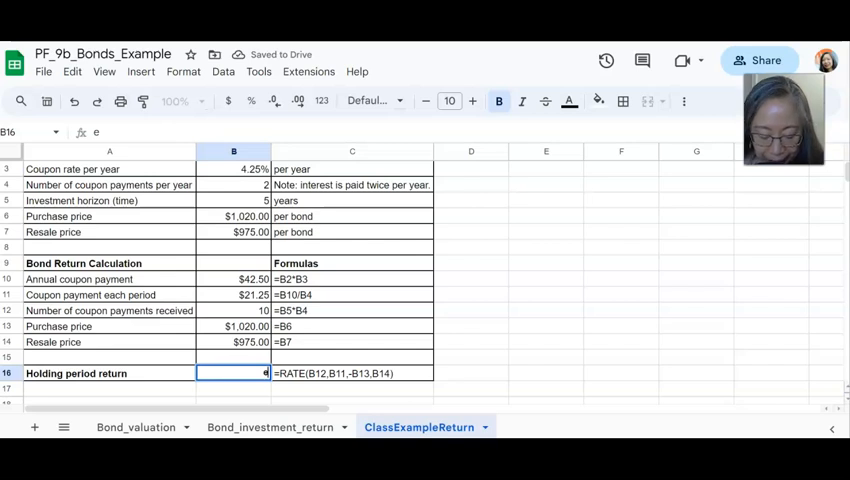
text(rate(B12,B11,-B13,B14))
key(Enter)
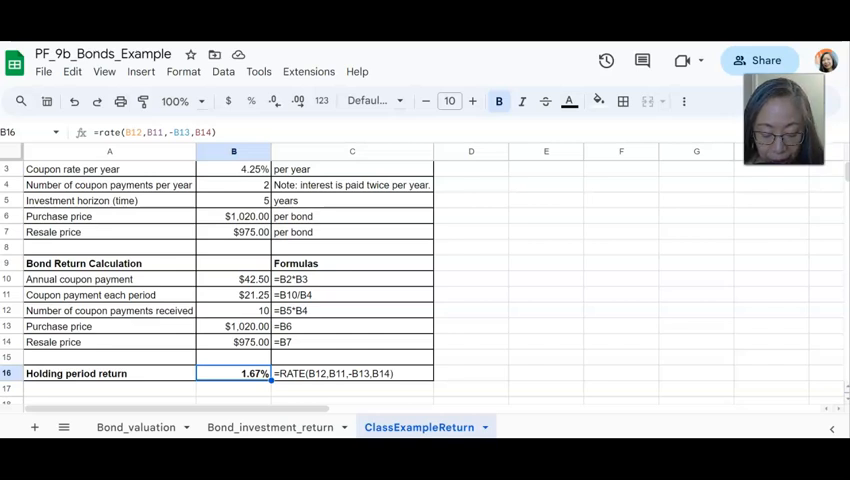
click(234, 342)
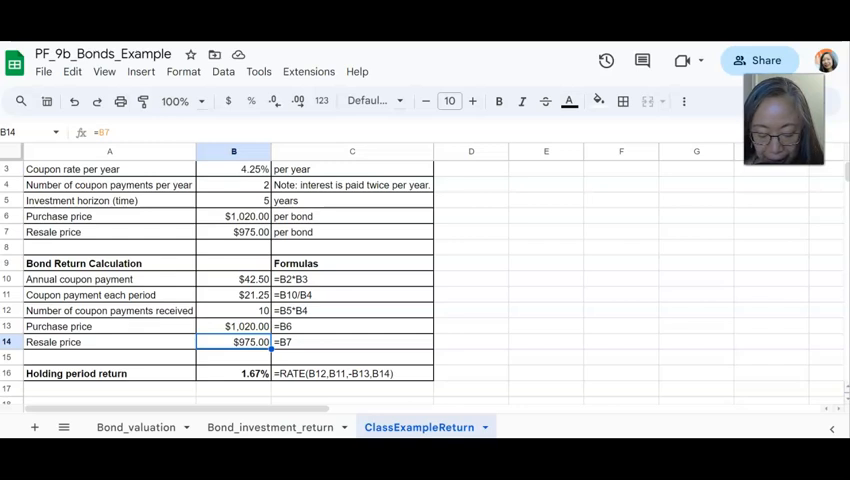
Step: Relabel row 14 as Face value at $1,000.00 so the result becomes Yield to maturity at 1.90%
click(108, 342)
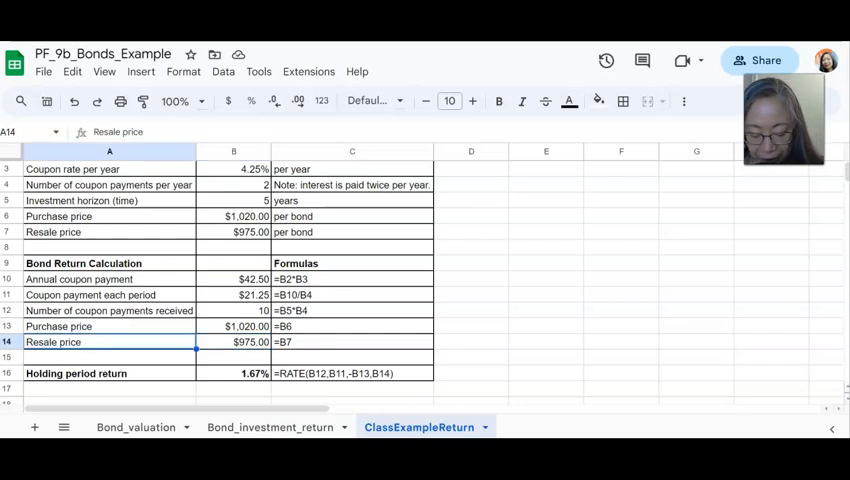
text(Face)
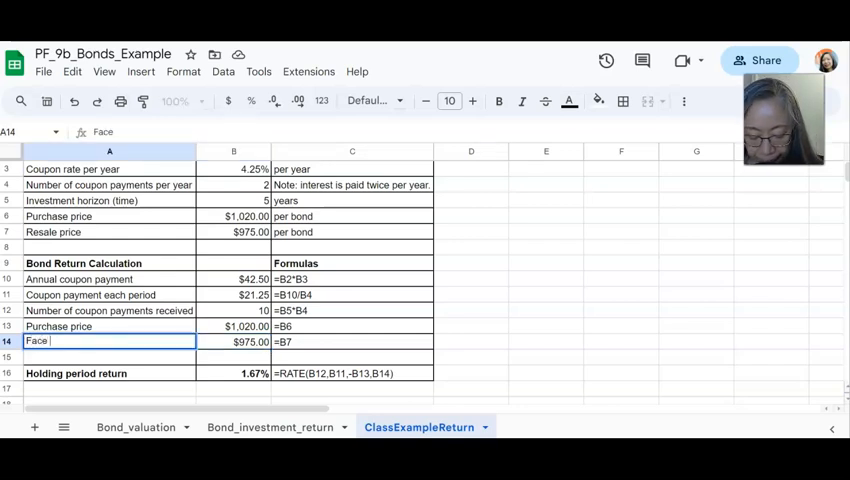
text(va)
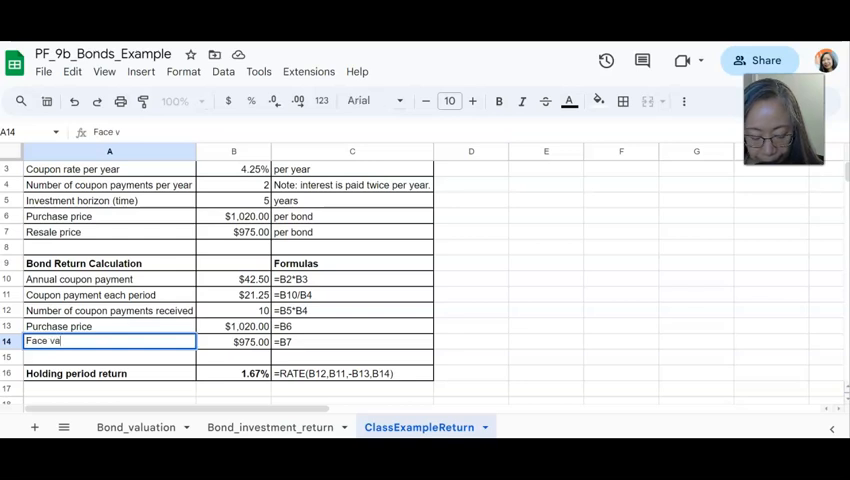
key(Enter)
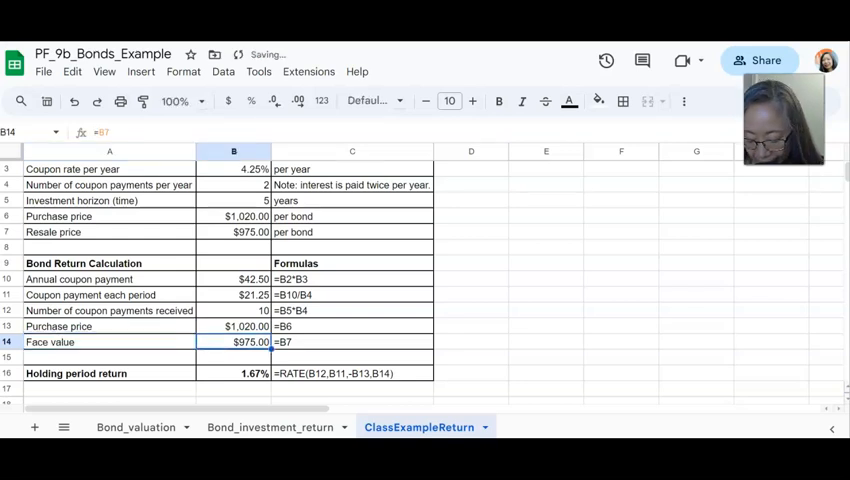
text(=B11)
click(108, 372)
text(Yield to maturity)
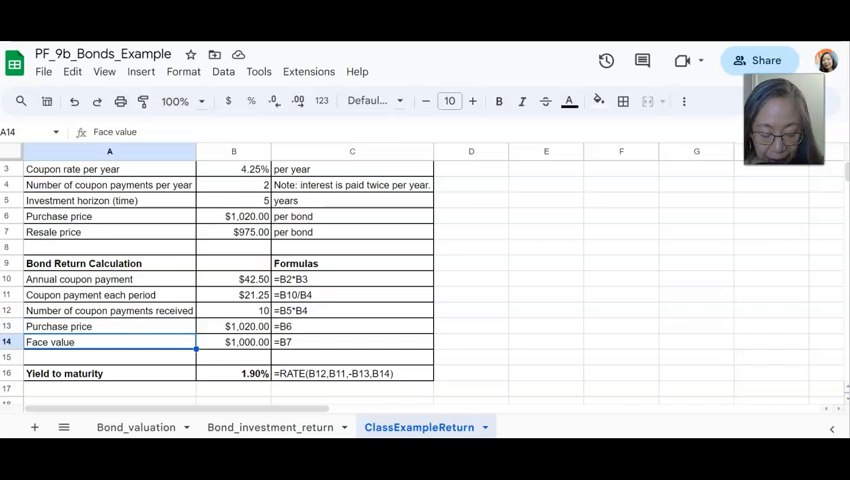
click(64, 372)
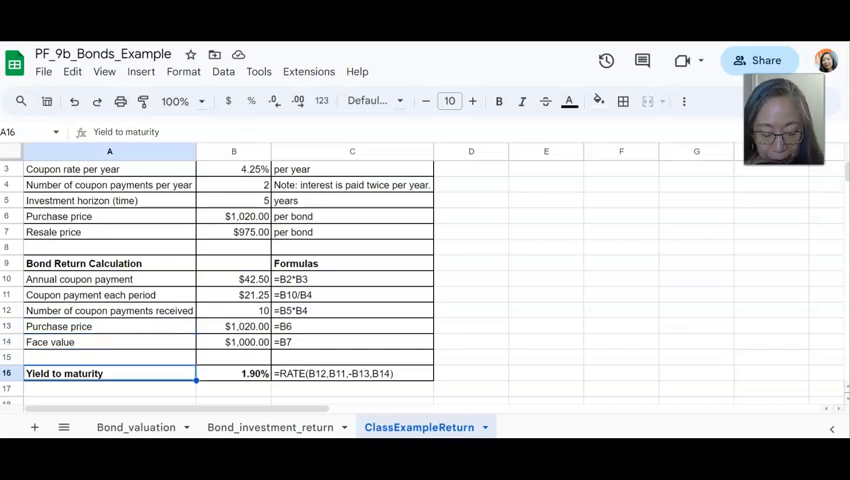
click(500, 100)
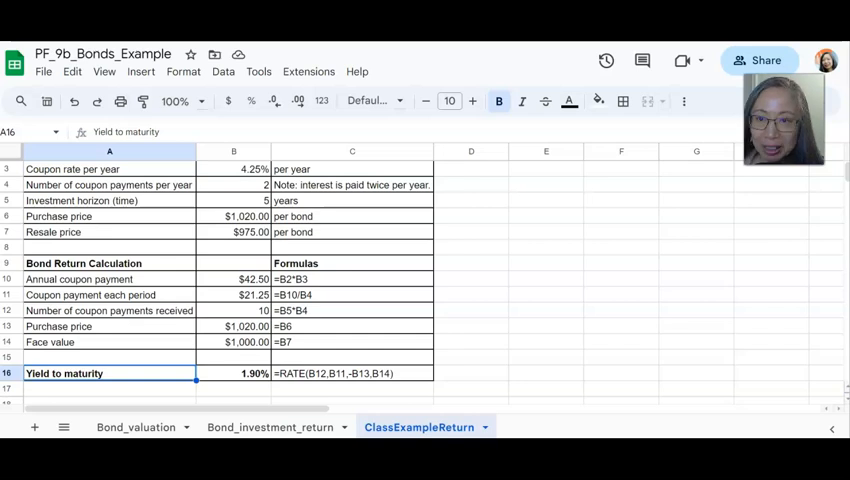
text(b)
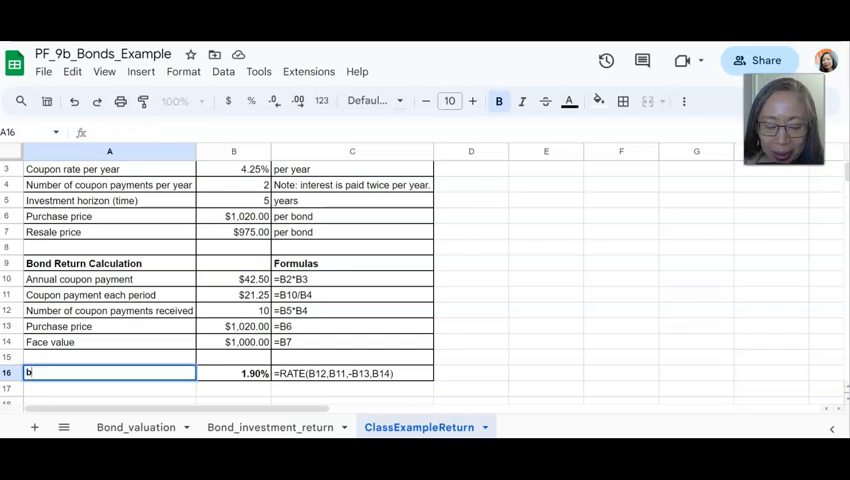